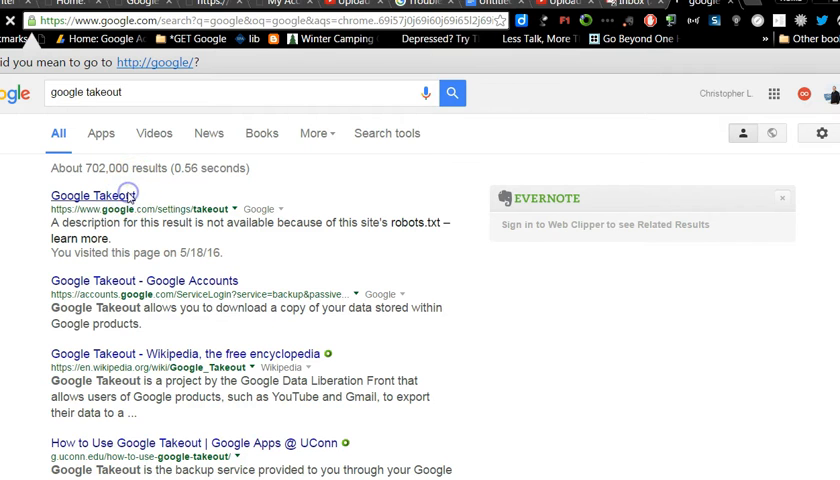
Go to takeout.google.com from the search results and review the full product list.
left_click(94, 194)
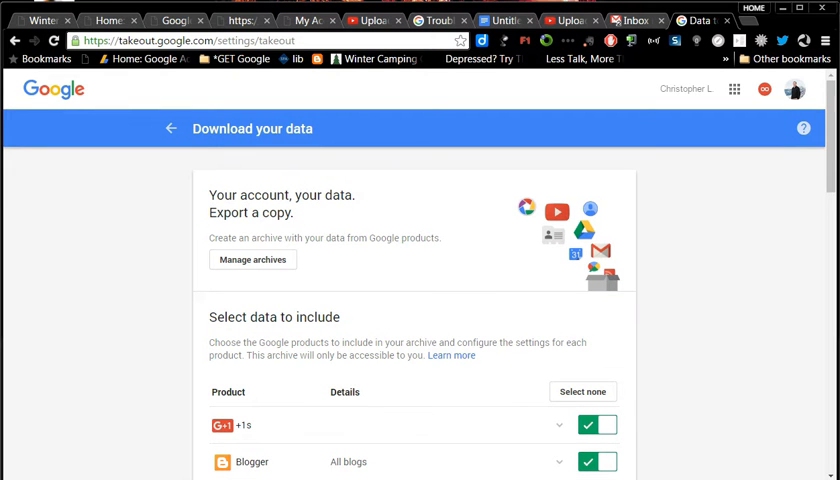
mouse_move(804, 128)
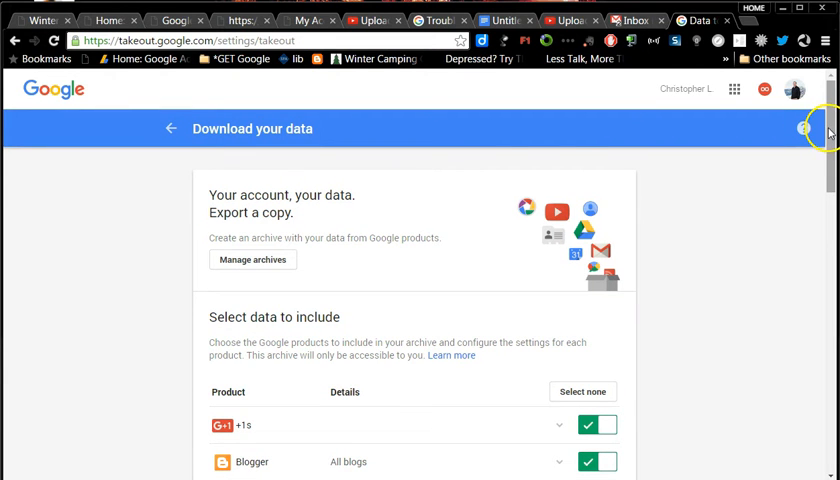
scroll("down", 3)
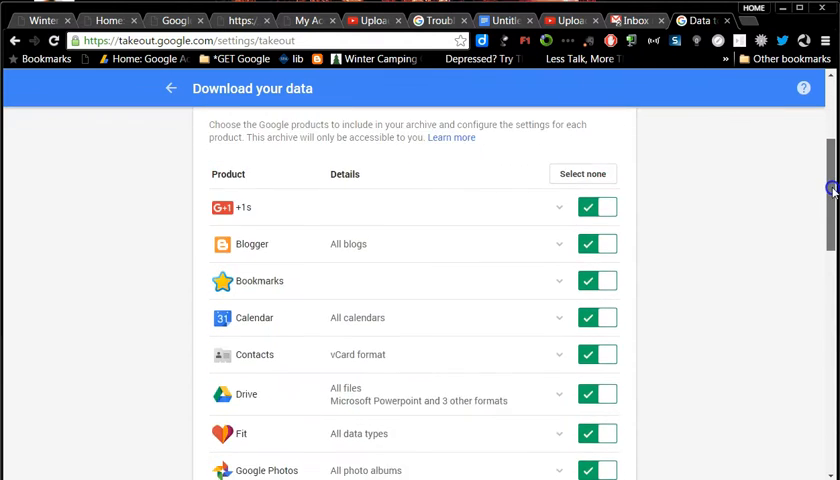
scroll("down", 3)
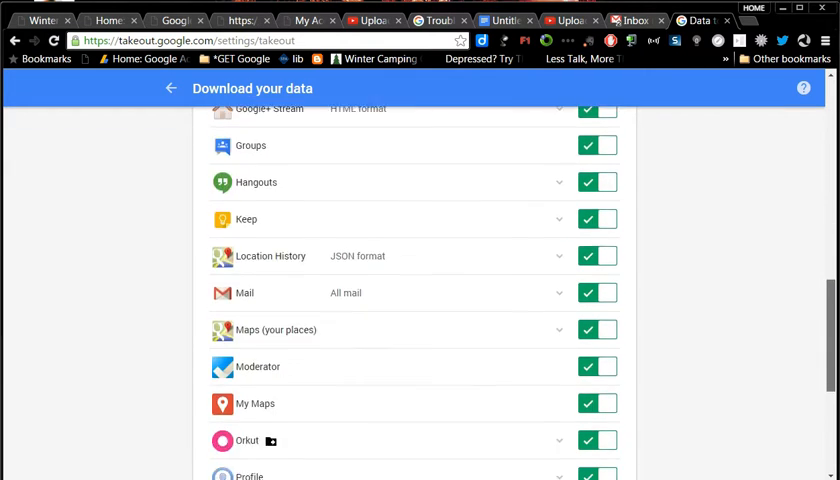
scroll("up", 3)
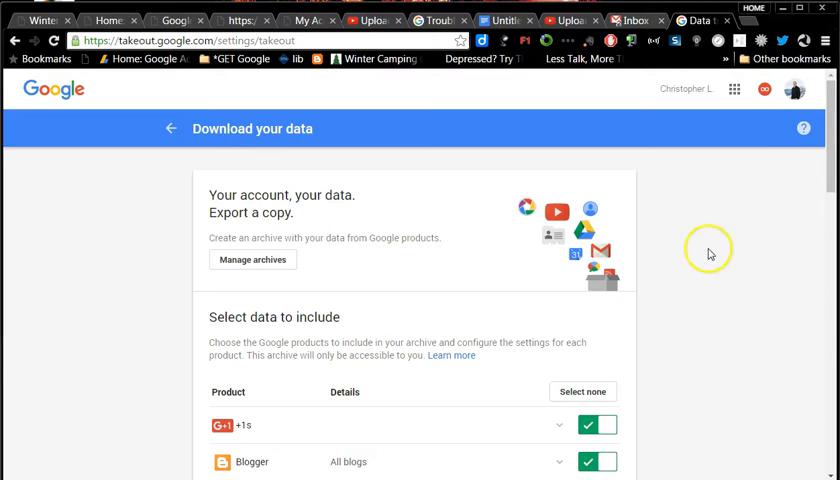
Deselect all products, then include only Drive and review its files and format options.
left_click(584, 392)
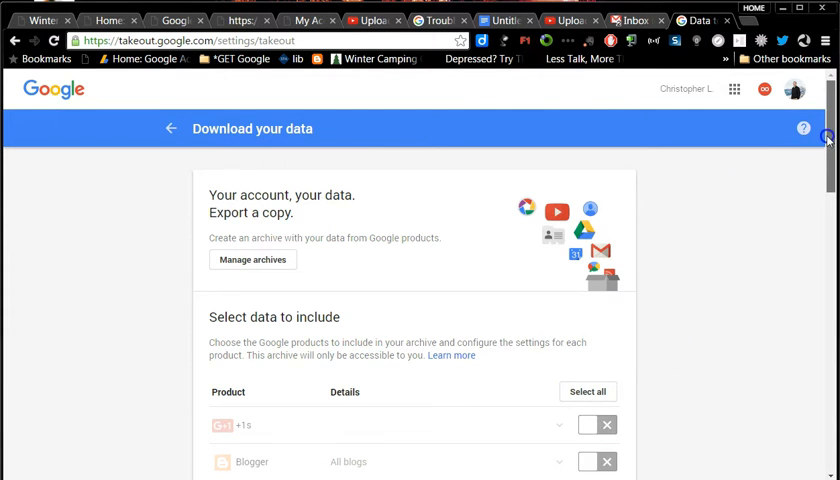
scroll("down", 3)
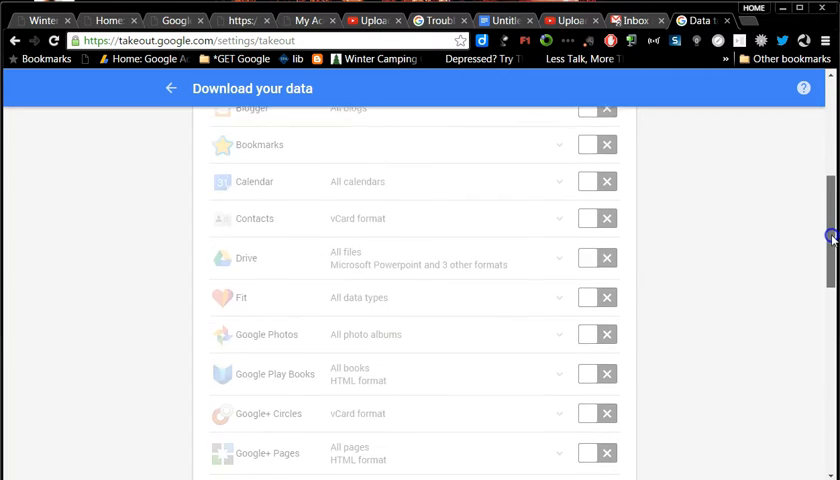
scroll("down", 3)
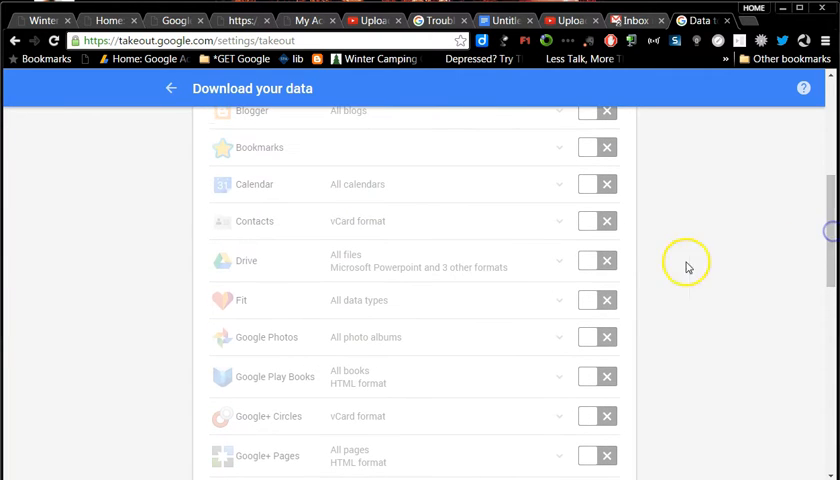
left_click(590, 260)
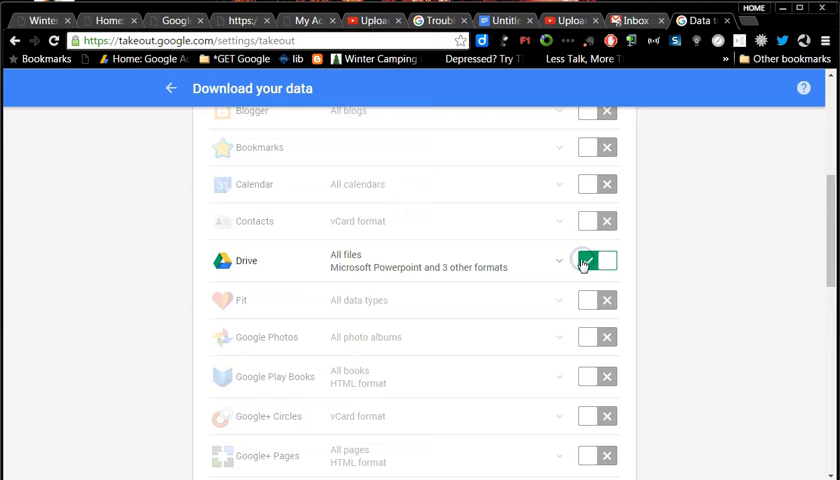
left_click(592, 260)
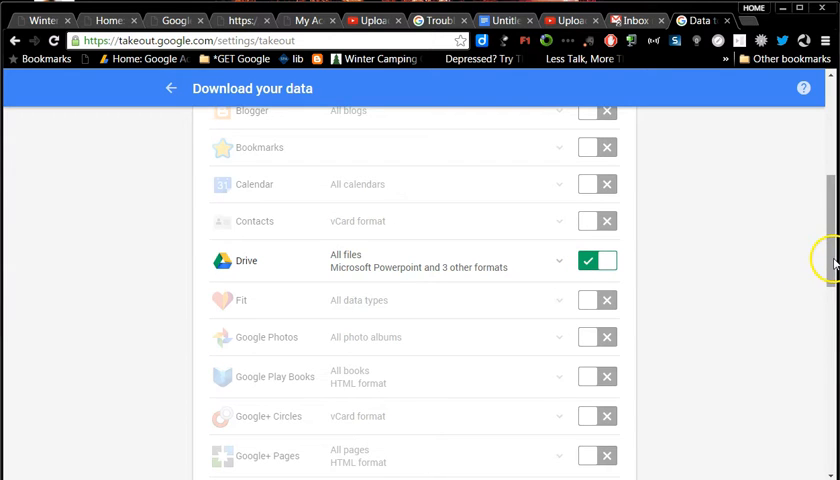
scroll("down", 3)
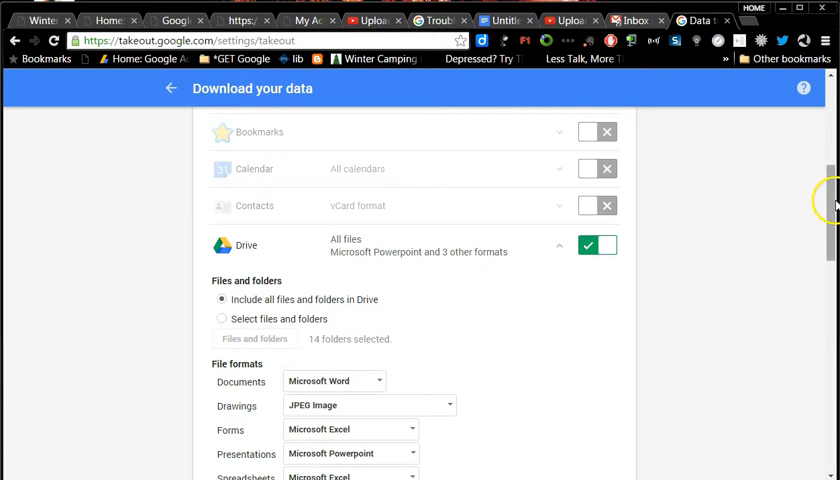
scroll("down", 3)
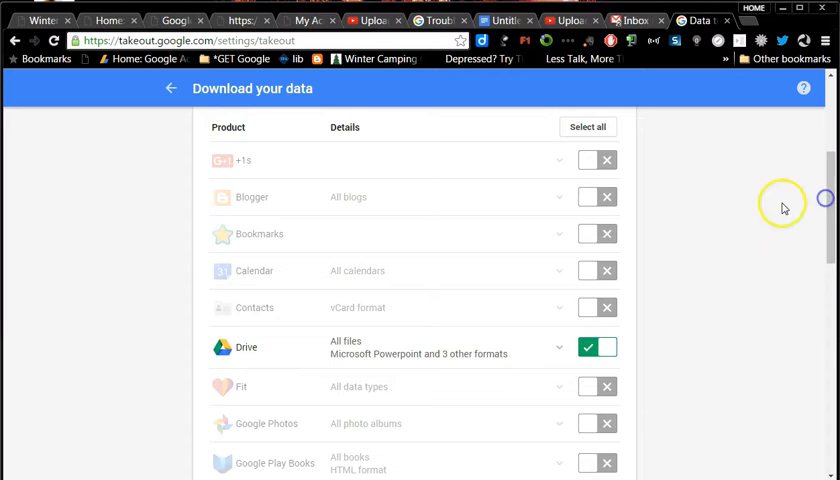
left_click(596, 308)
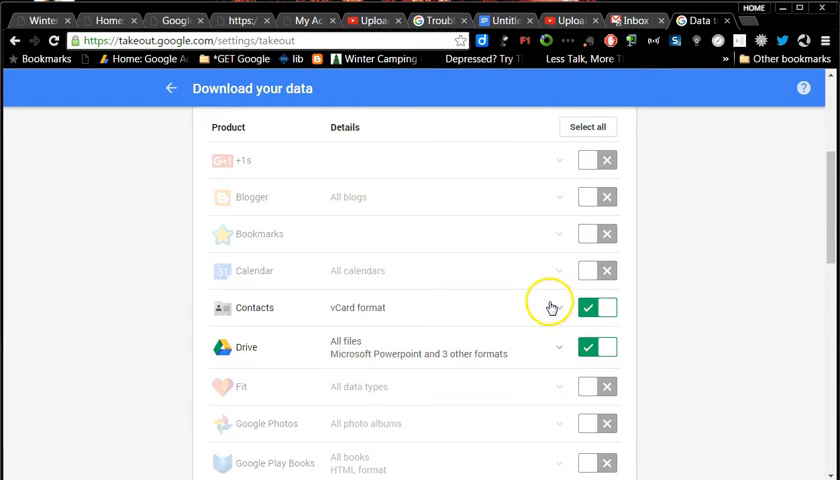
left_click(558, 308)
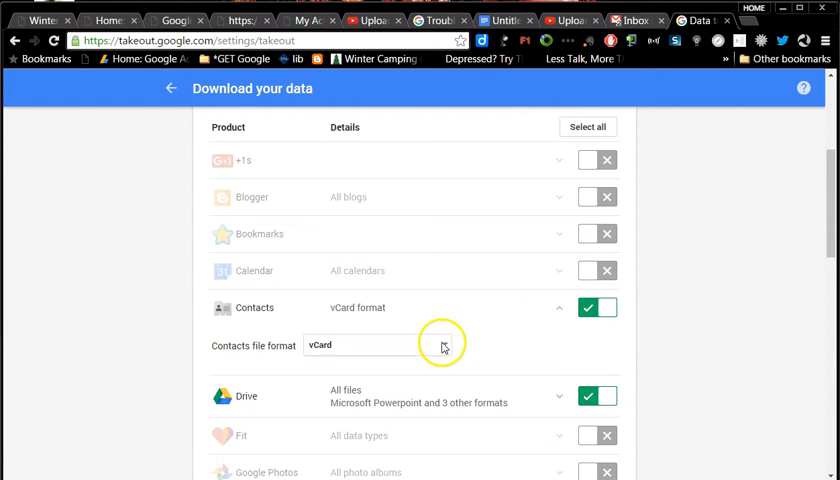
left_click(360, 344)
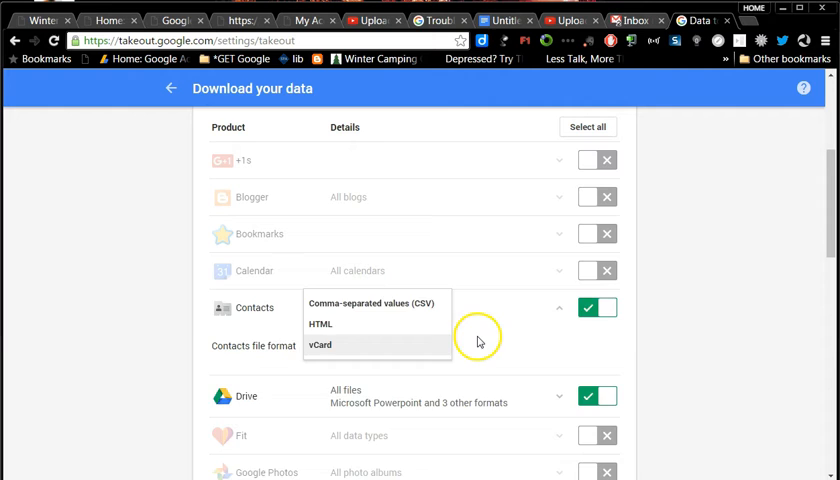
left_click(320, 344)
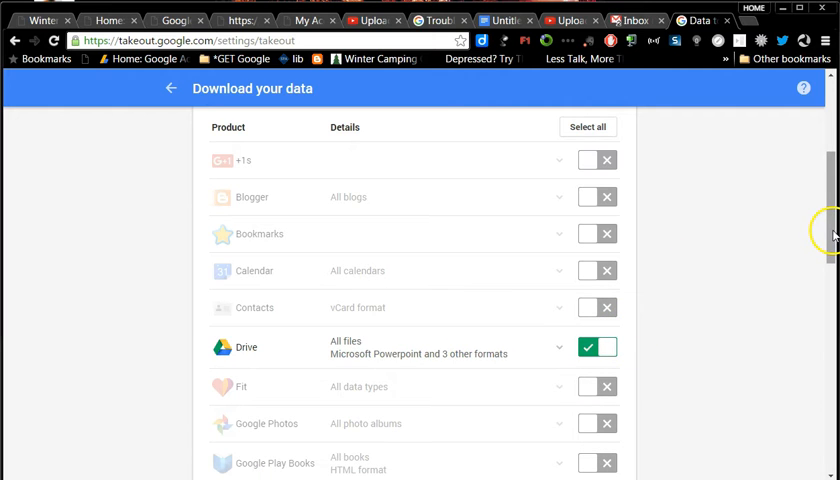
Continue to archive settings and keep the .zip file type with an emailed download link.
scroll("down", 3)
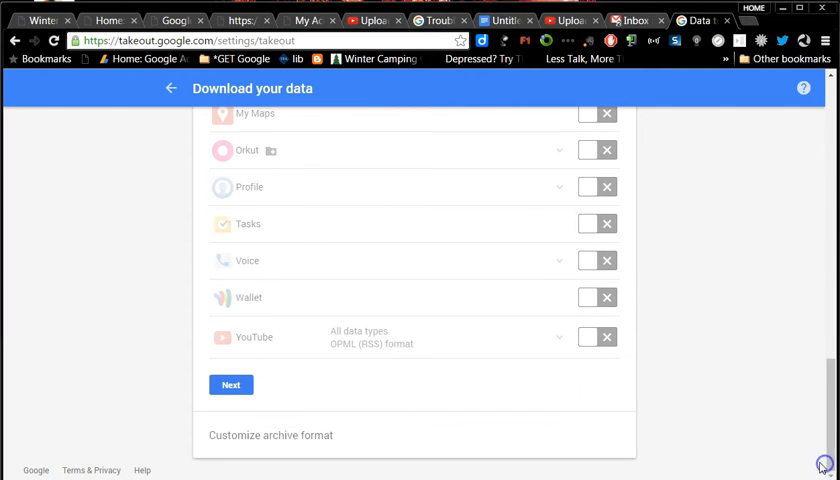
left_click(232, 384)
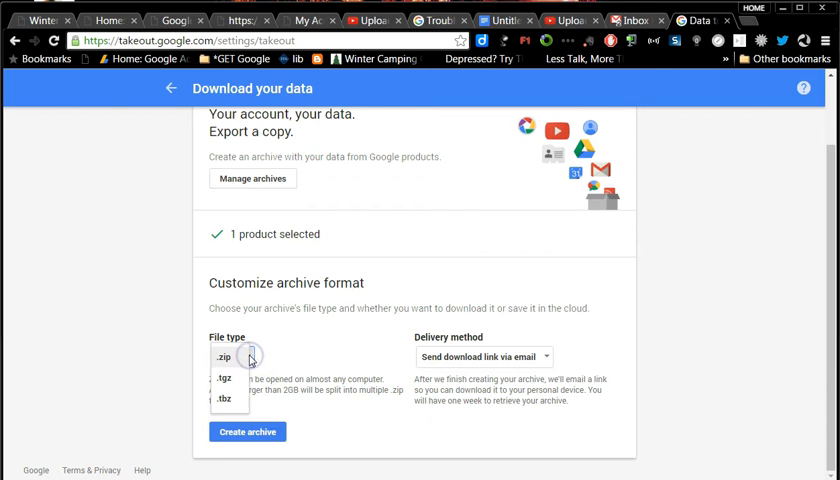
left_click(232, 356)
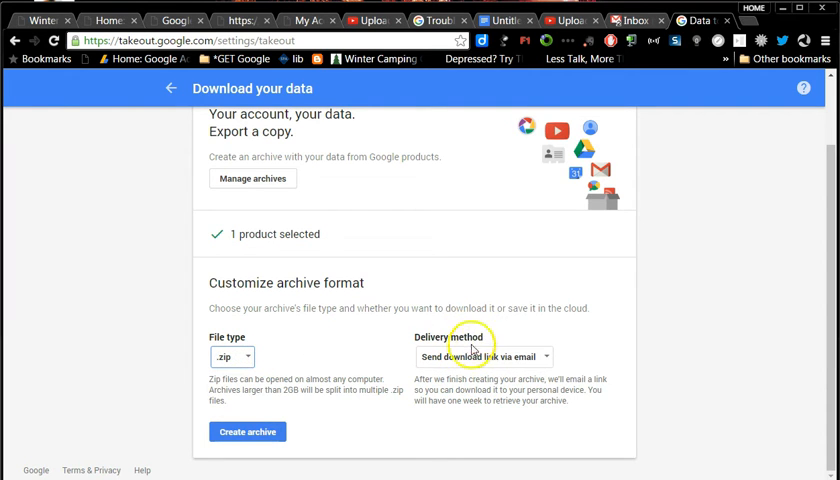
mouse_move(556, 356)
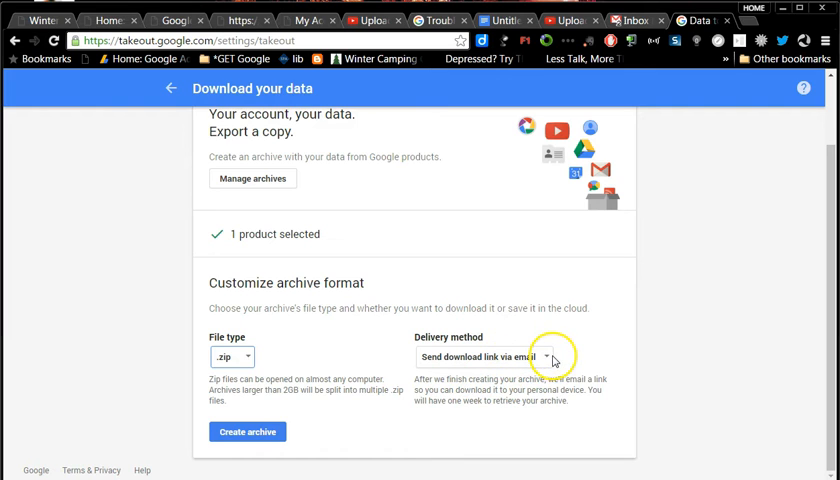
mouse_move(462, 268)
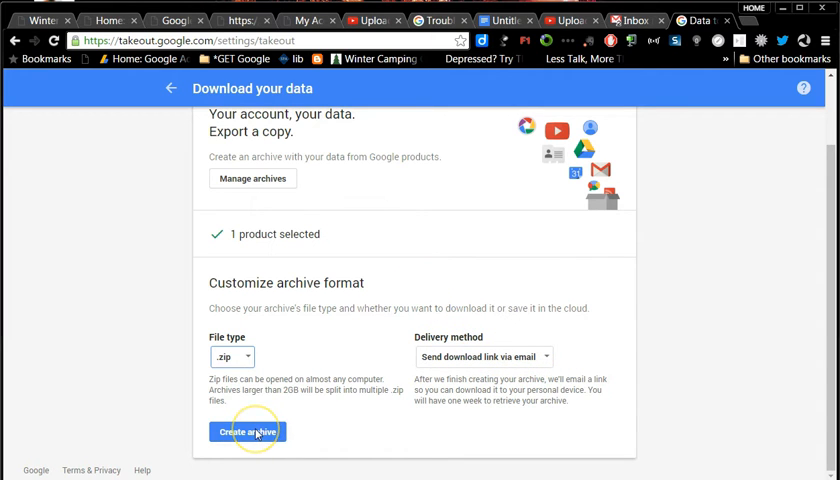
Start creating the Drive archive.
left_click(248, 432)
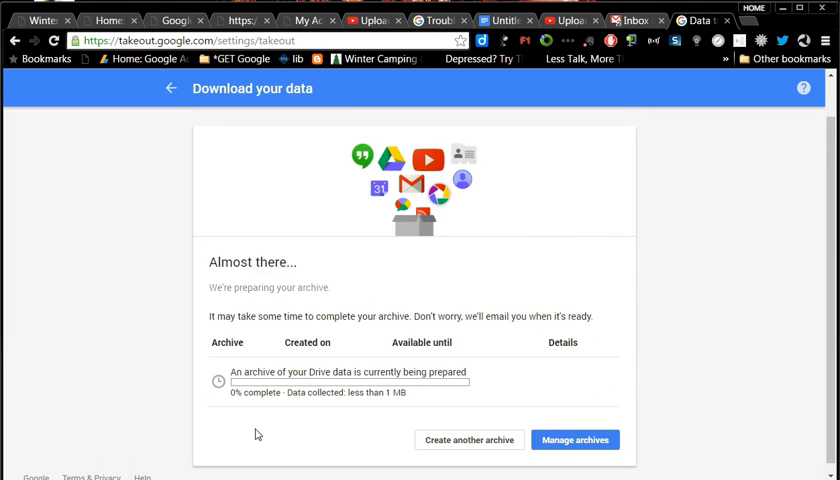
mouse_move(532, 390)
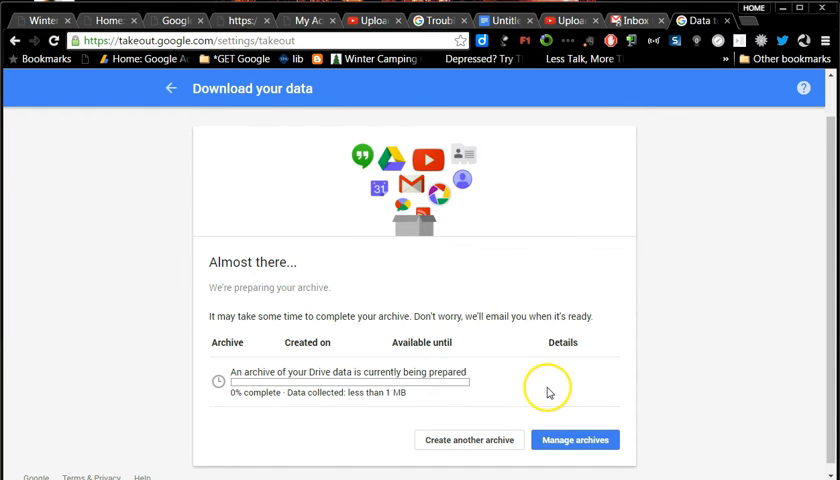
mouse_move(48, 448)
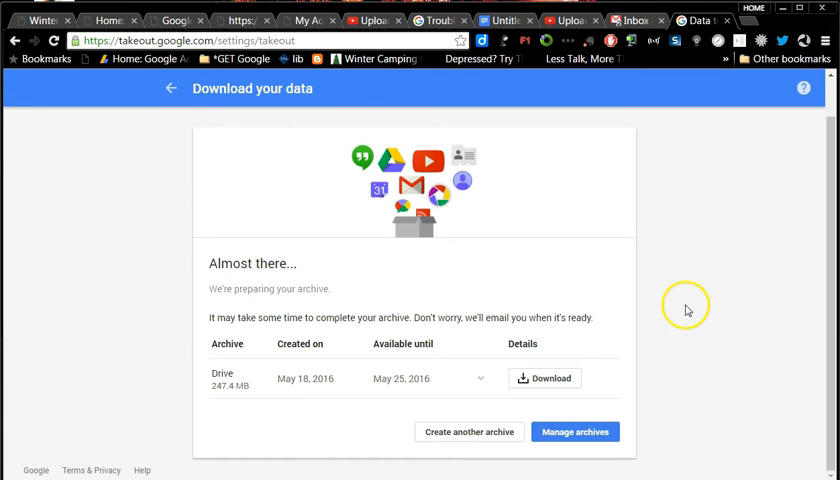
mouse_move(684, 300)
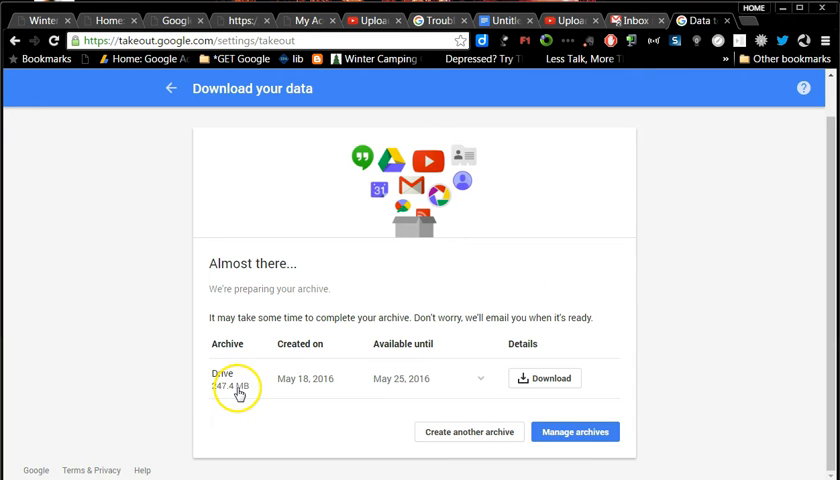
mouse_move(308, 392)
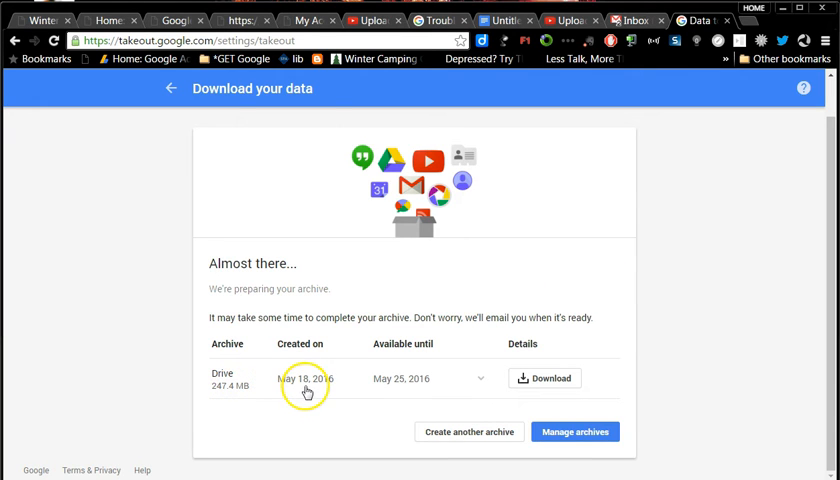
mouse_move(410, 386)
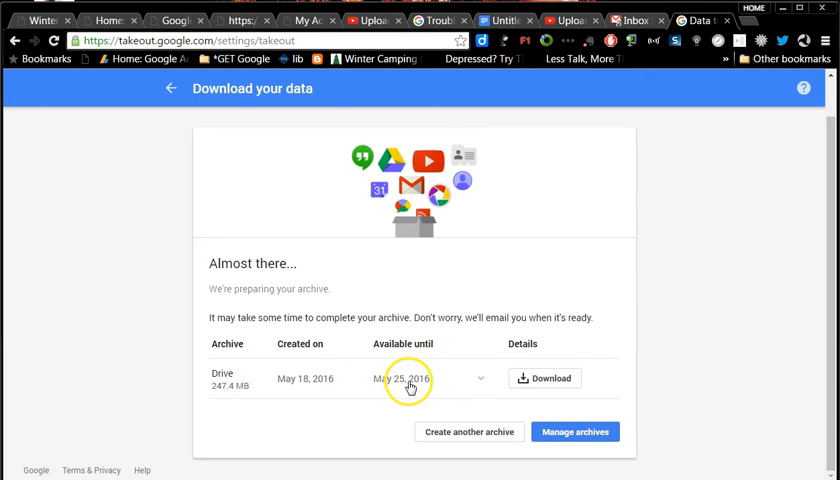
mouse_move(488, 378)
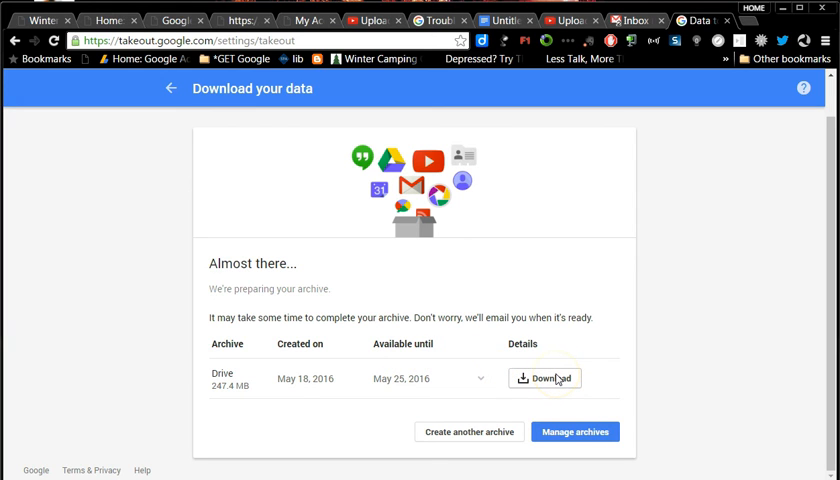
Download the 247.4 MB Drive archive and open the takeout zip from the download bar.
left_click(544, 378)
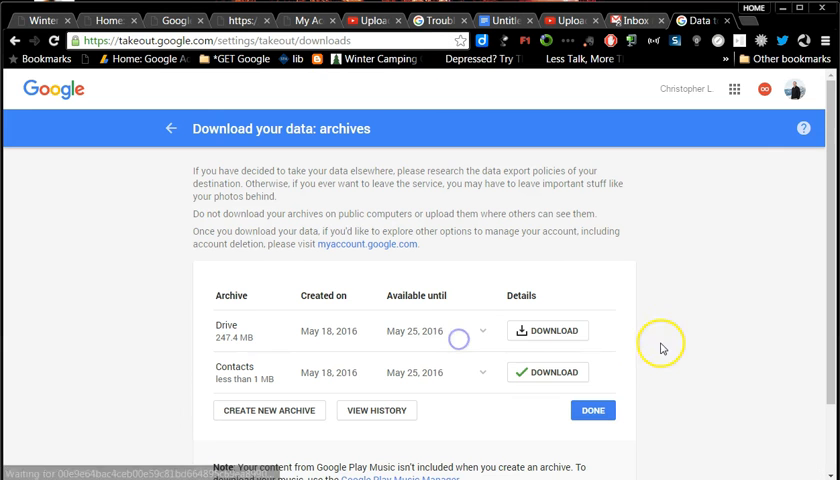
left_click(548, 372)
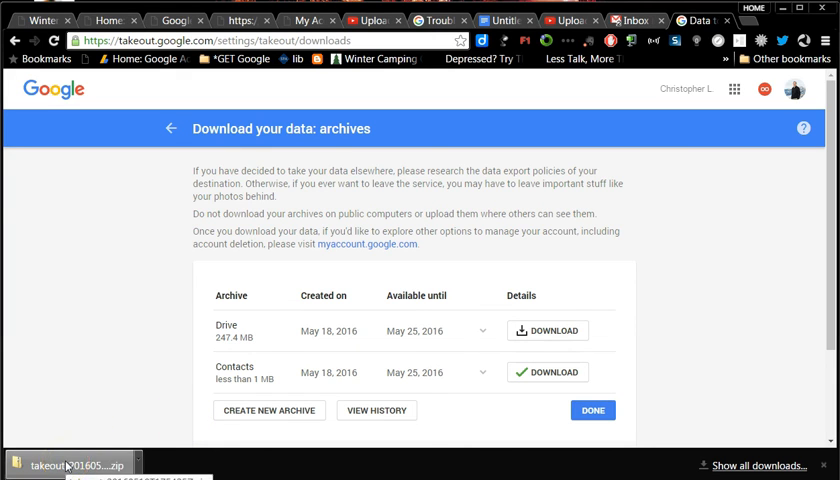
left_click(68, 464)
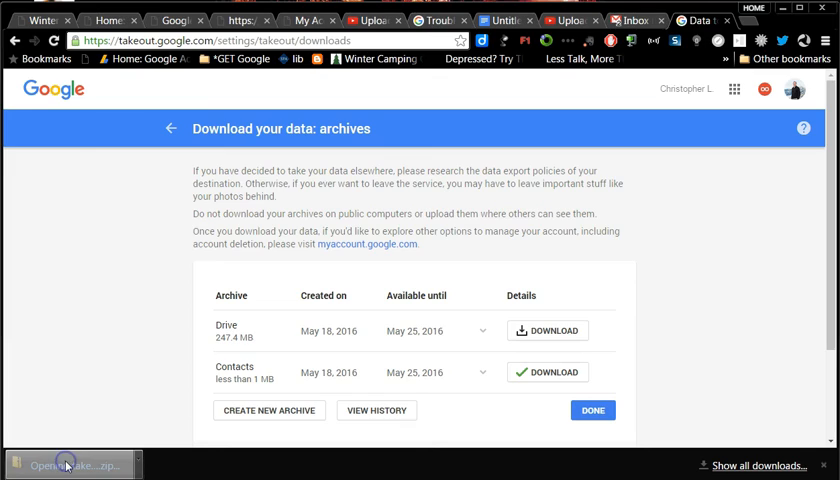